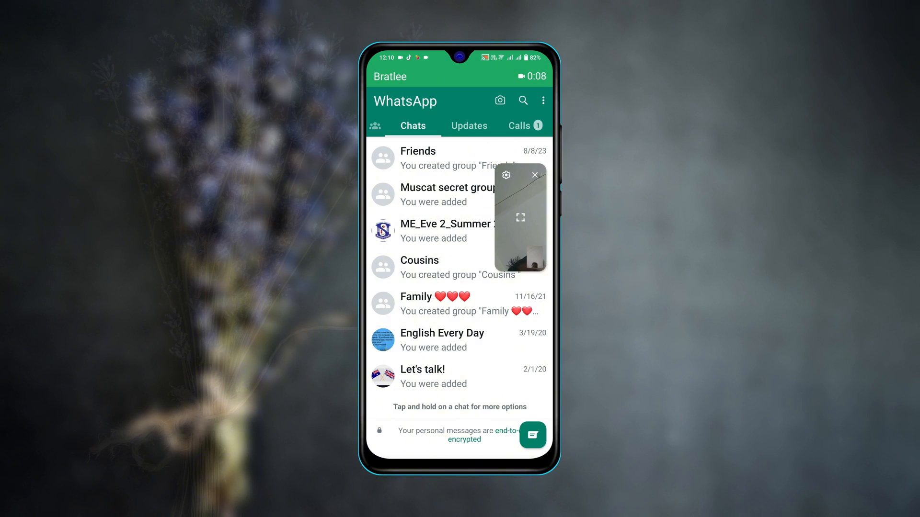
# Expand the floating WhatsApp video call to full screen, then leave to the home screen.
pyautogui.click(520, 218)
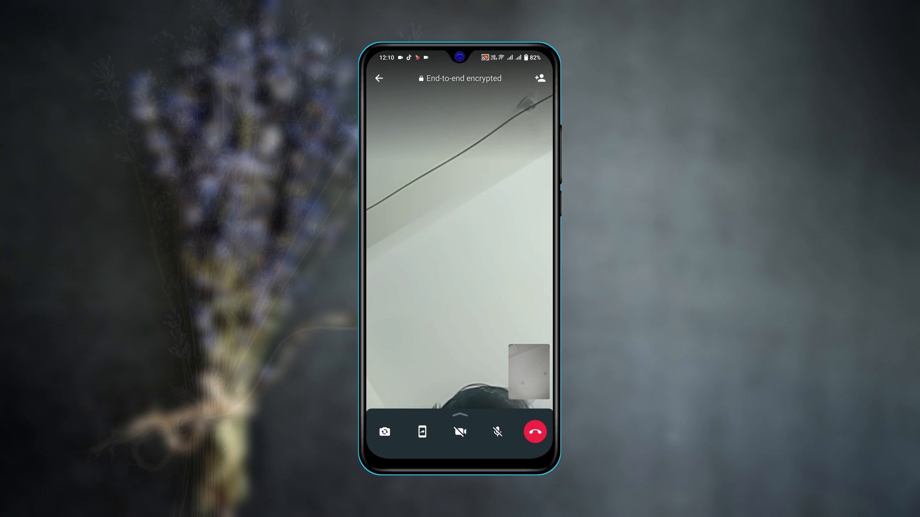
pyautogui.click(460, 432)
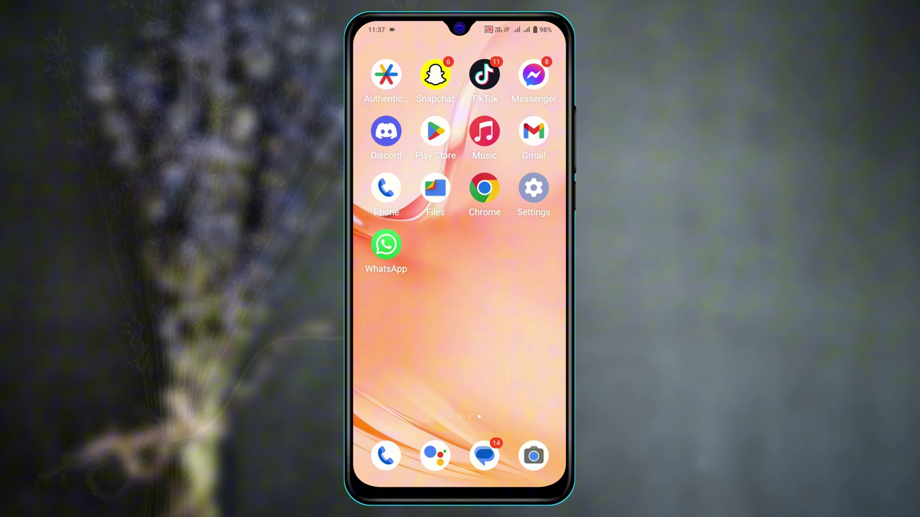
# Reach WhatsApp's App info page from its launcher icon shortcut menu.
pyautogui.click(386, 131)
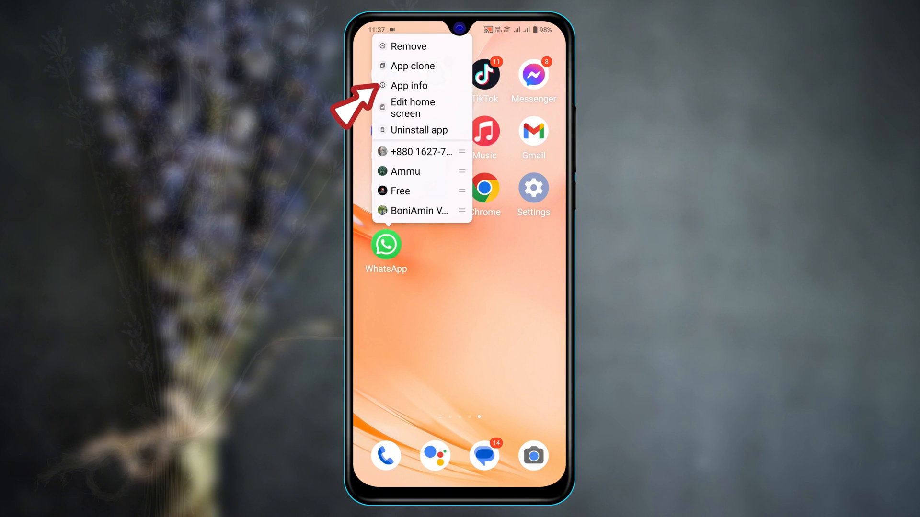
pyautogui.click(408, 85)
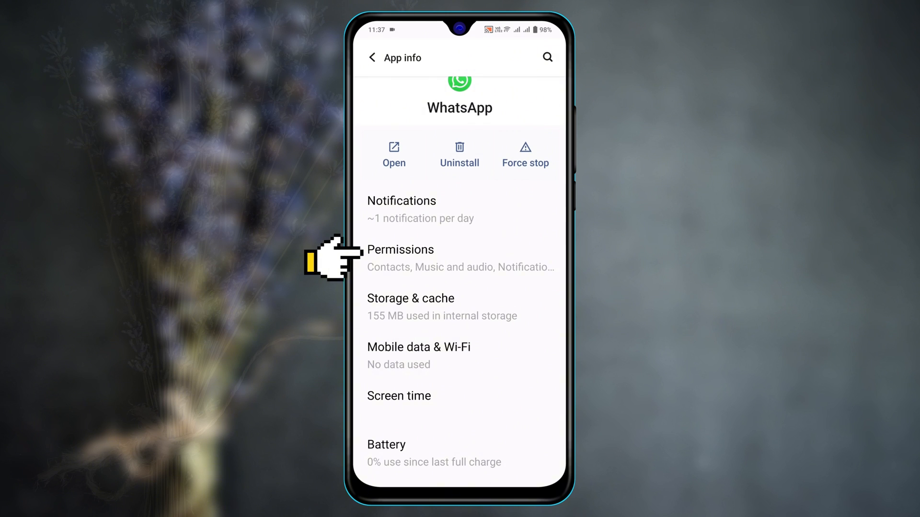
# Allow each of WhatsApp's denied permissions and return to its App info page.
pyautogui.click(400, 249)
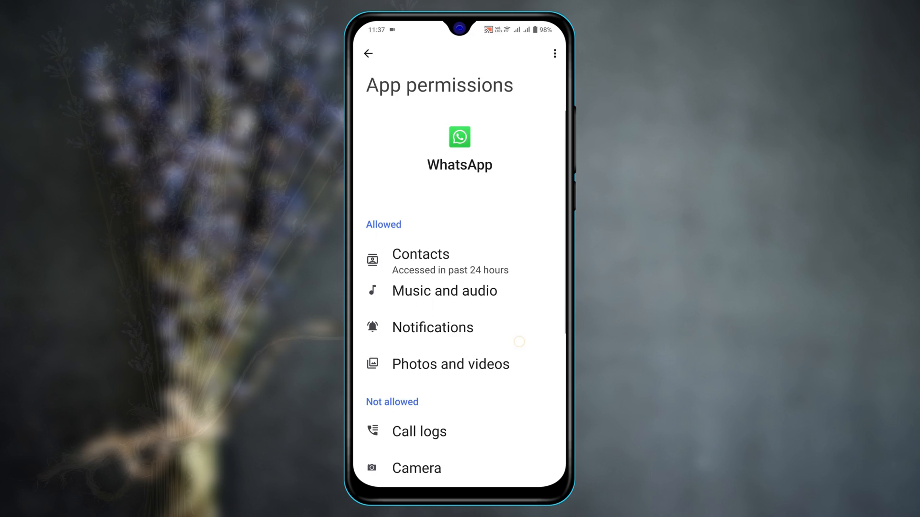
pyautogui.scroll(-3)
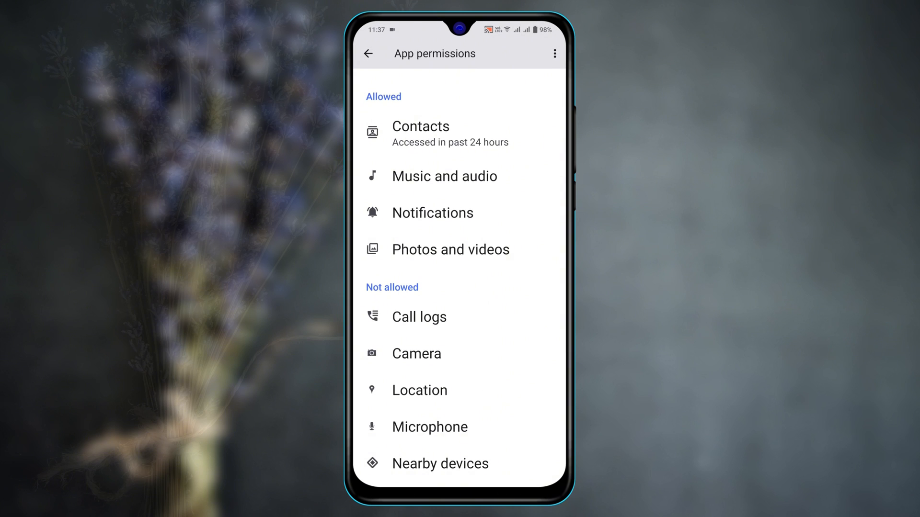
pyautogui.click(419, 317)
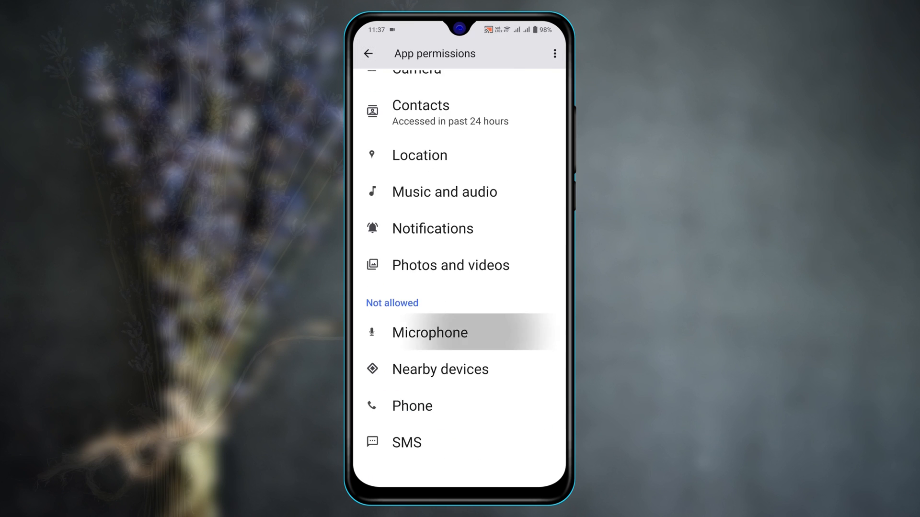
pyautogui.click(412, 406)
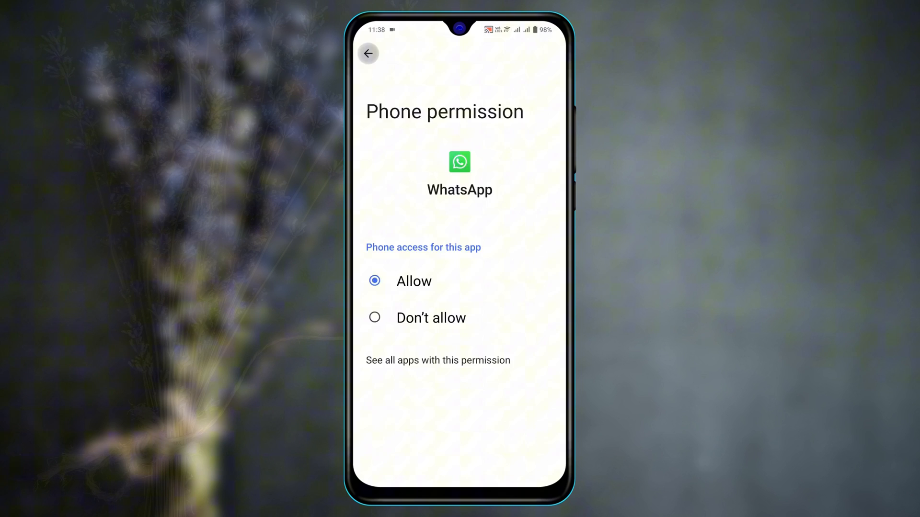
pyautogui.click(370, 54)
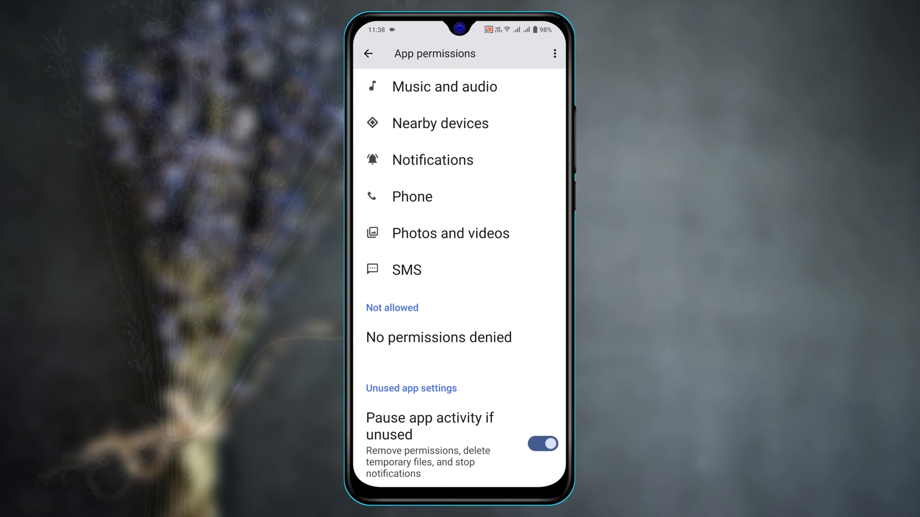
pyautogui.click(370, 53)
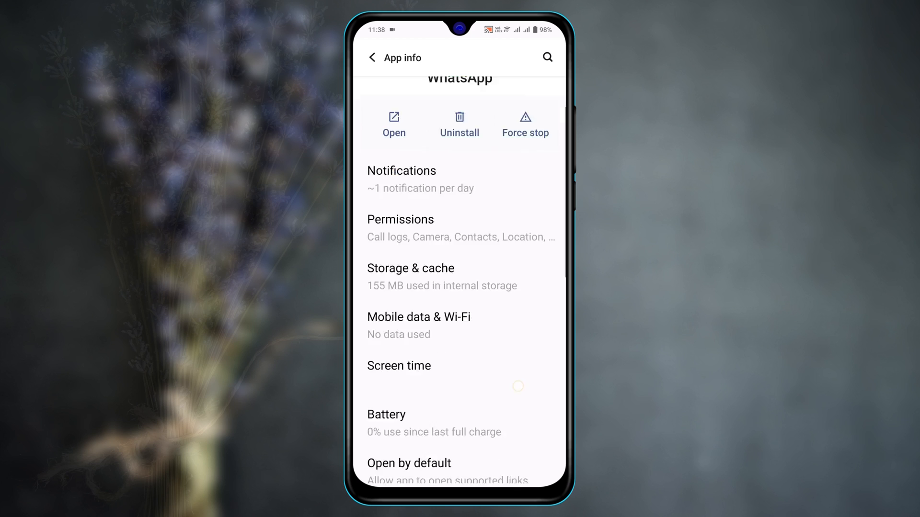
# Confirm Picture-in-picture is allowed for WhatsApp under Advanced, then go home.
pyautogui.scroll(-3)
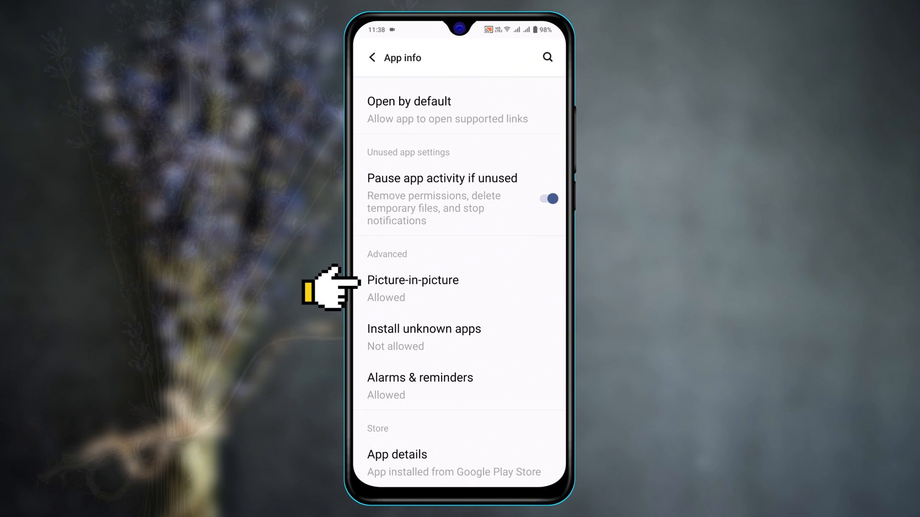
pyautogui.click(412, 280)
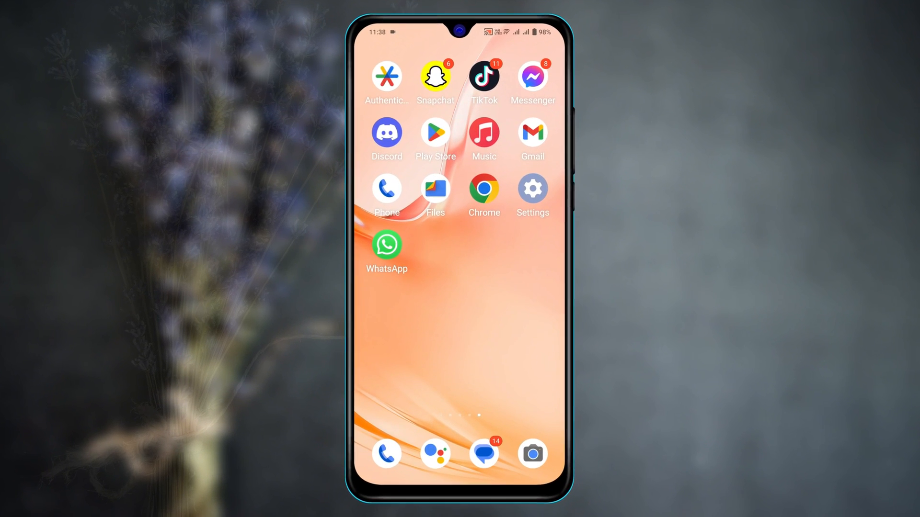
# Reach the system Notifications page in Settings and check Bubbles is On.
pyautogui.click(533, 188)
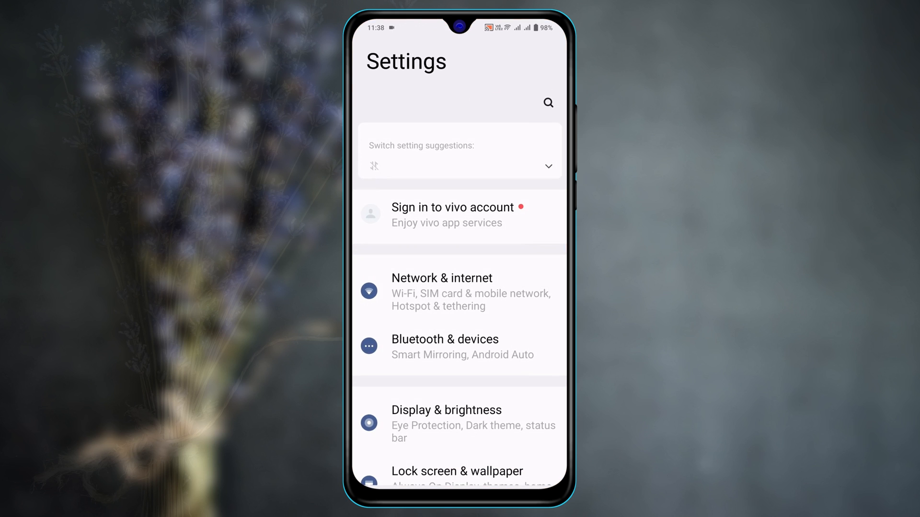
pyautogui.scroll(-3)
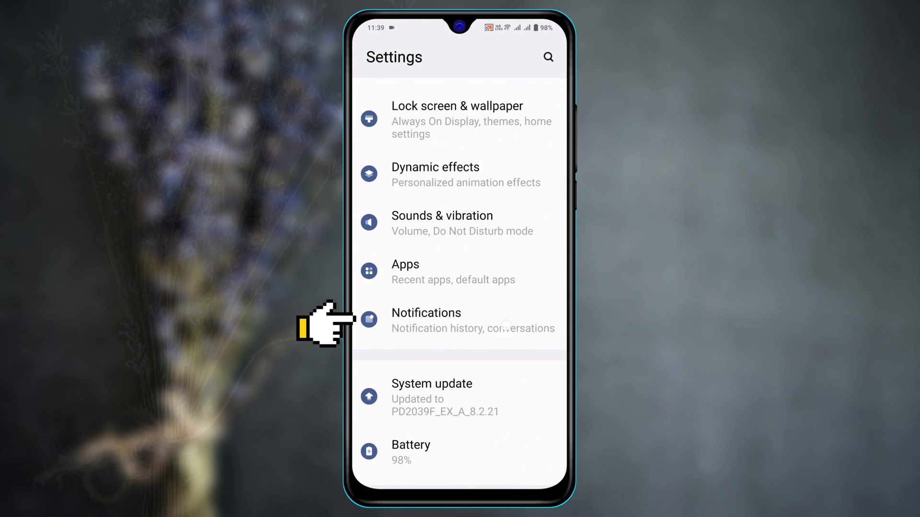
pyautogui.click(427, 313)
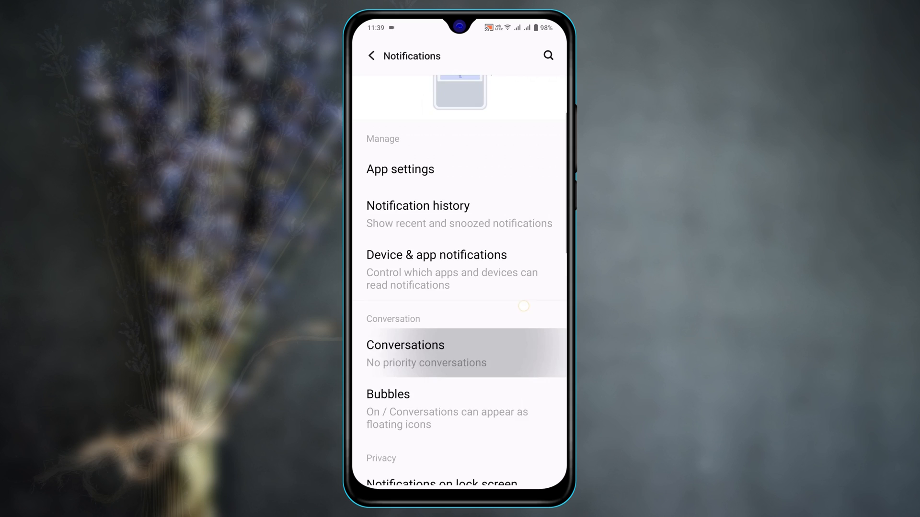
pyautogui.scroll(-3)
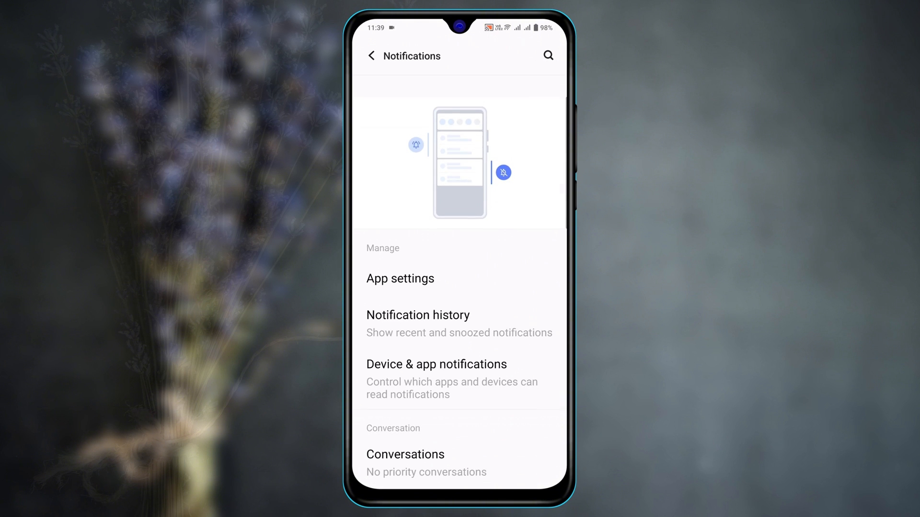
# Verify every WhatsApp notification category is enabled, then relaunch WhatsApp.
pyautogui.click(400, 278)
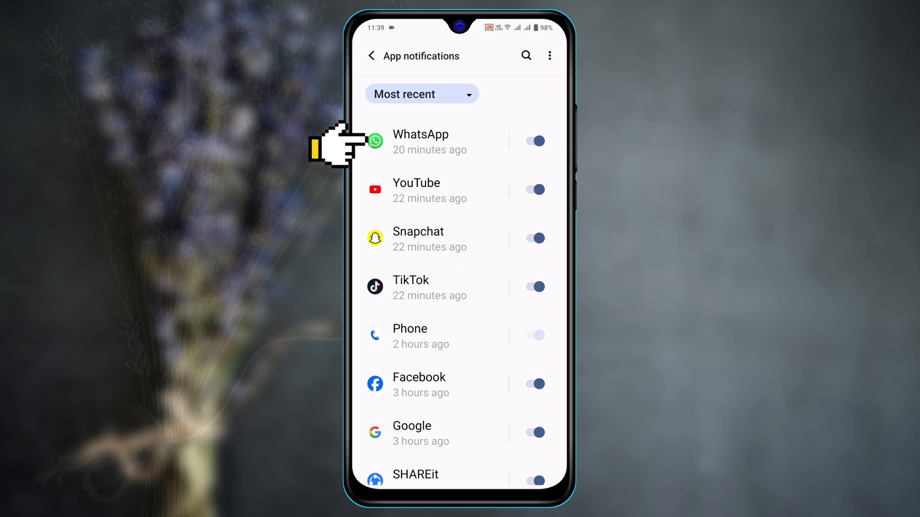
pyautogui.click(420, 142)
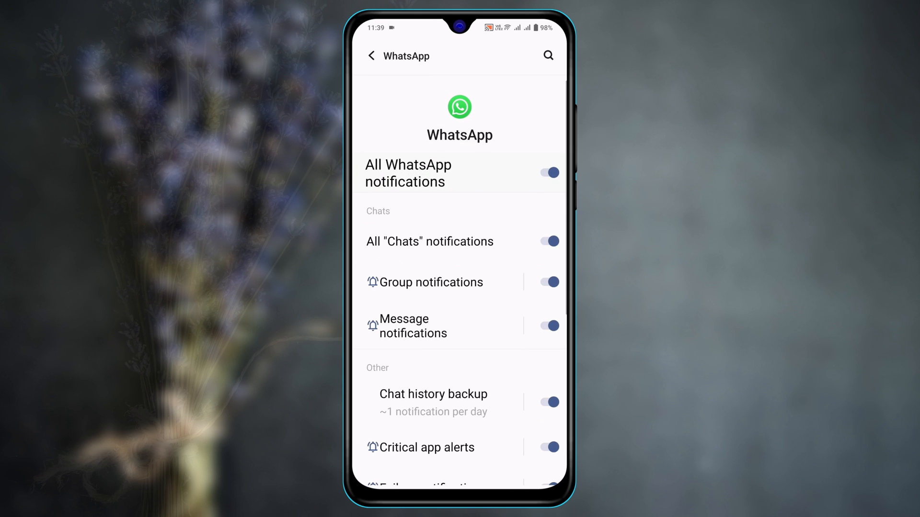
pyautogui.scroll(-3)
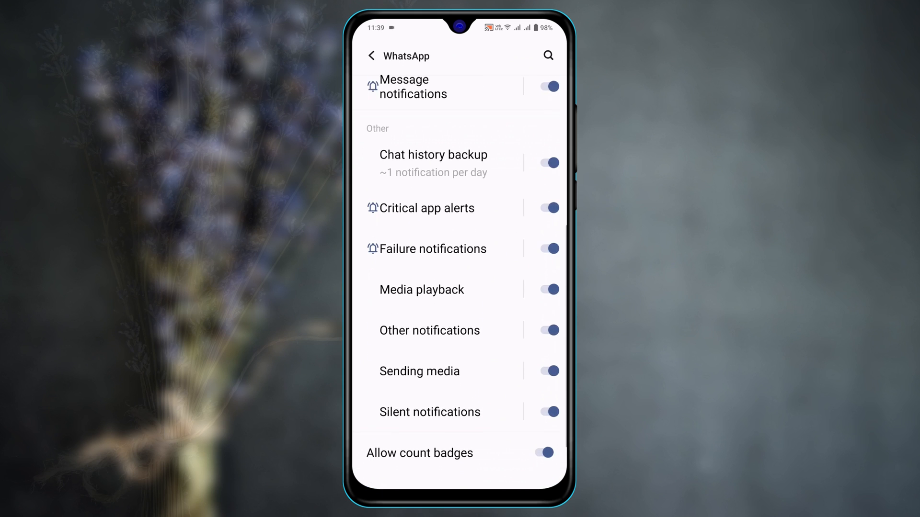
pyautogui.scroll(-3)
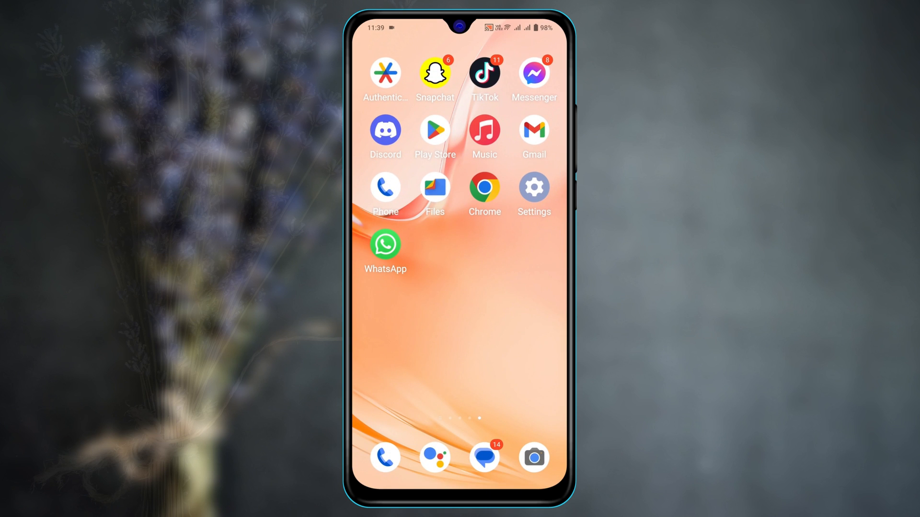
pyautogui.click(385, 245)
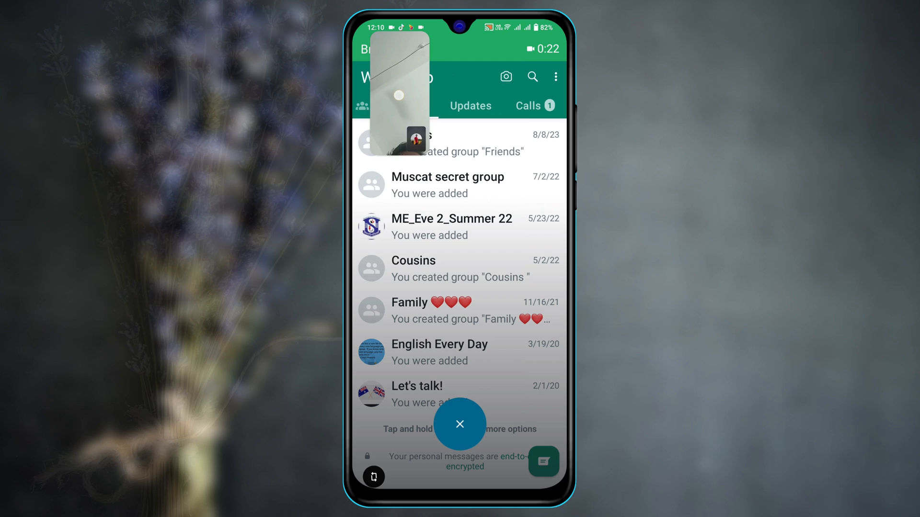